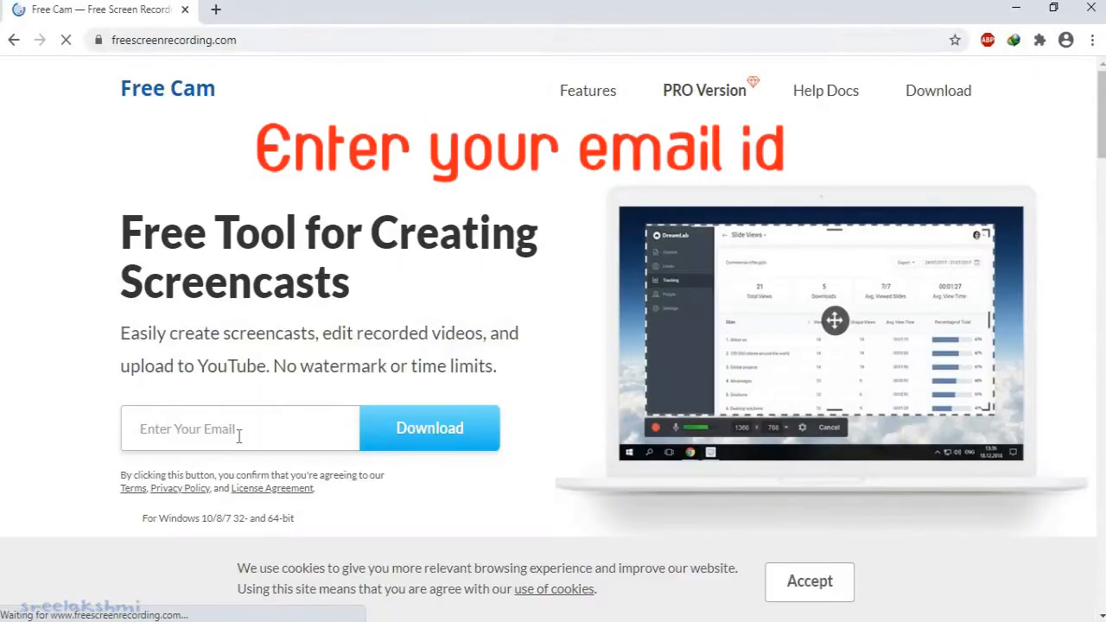
type("xxx")
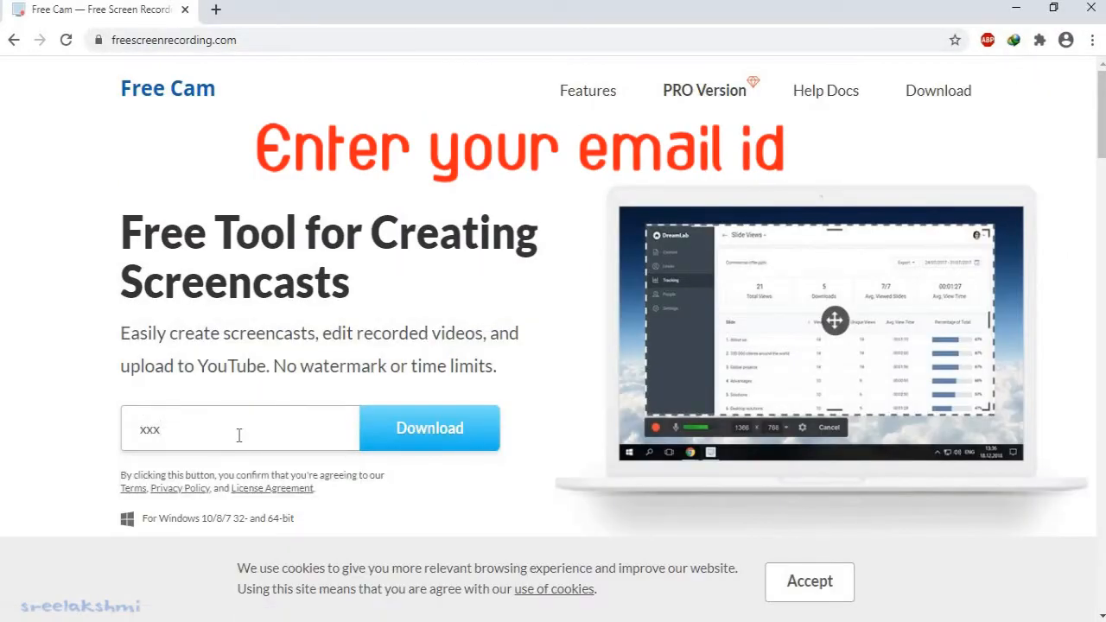
type("xxx@gmail.com")
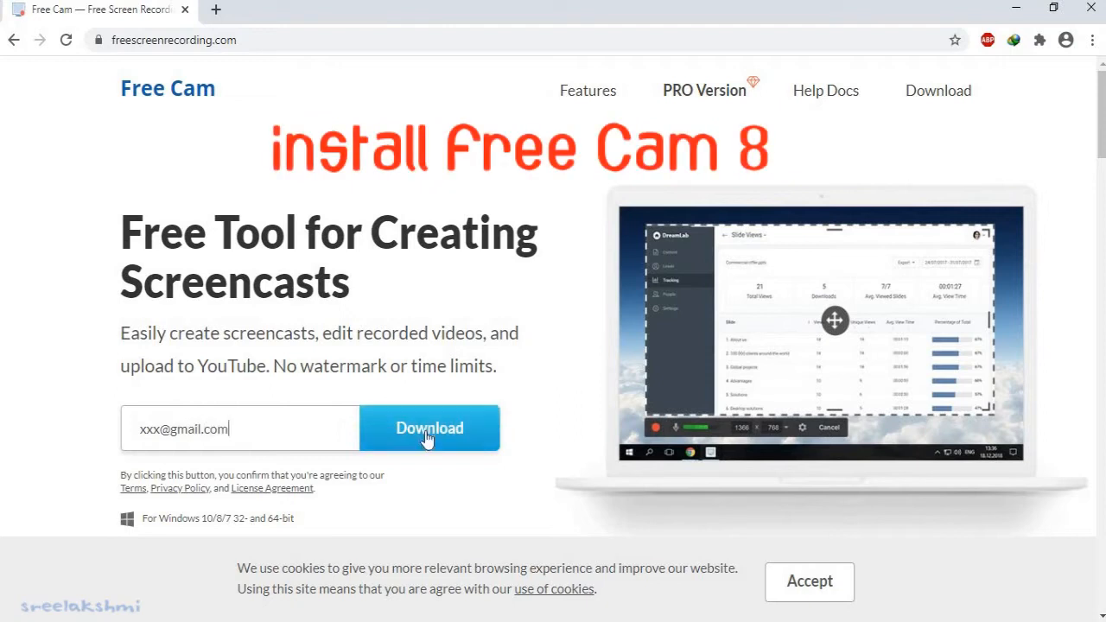
left_click(429, 428)
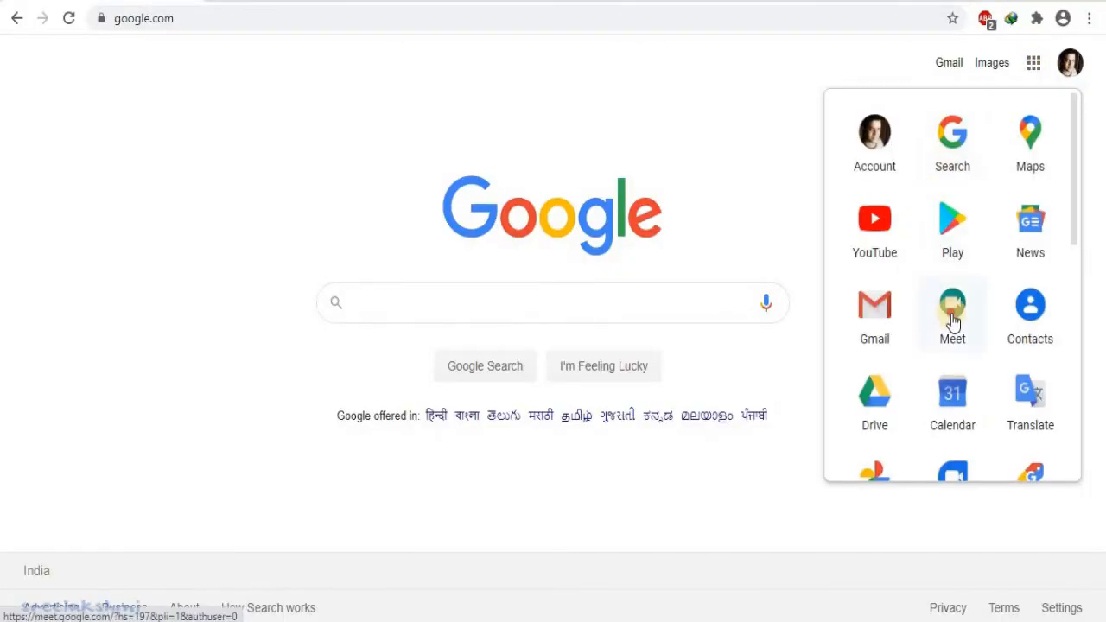
Open Google Meet from the apps grid and create a new meeting.
left_click(953, 307)
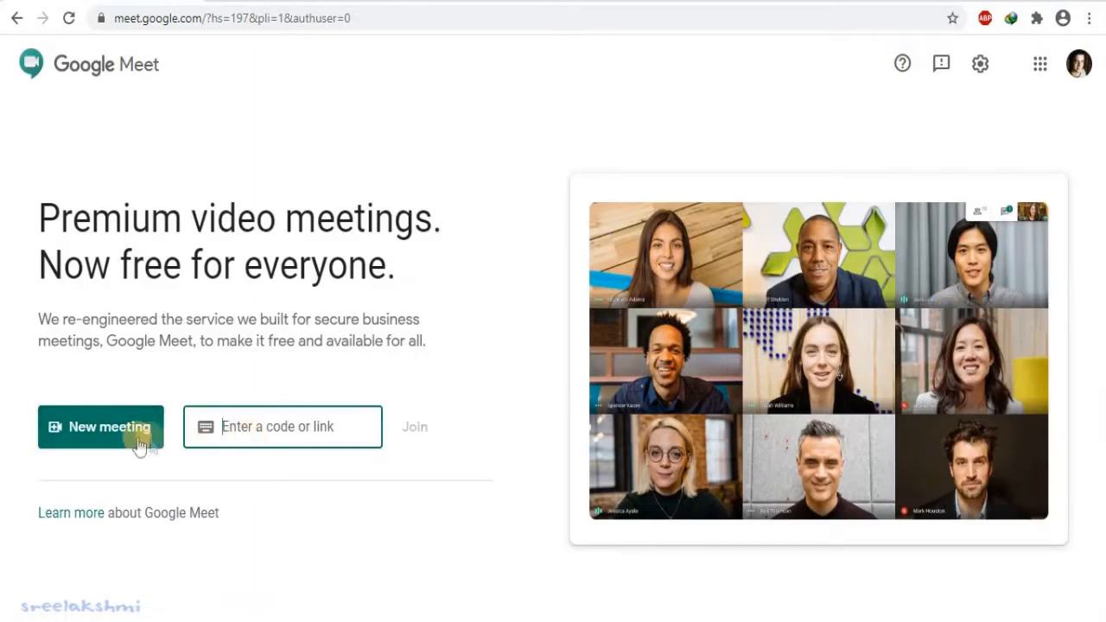
left_click(101, 426)
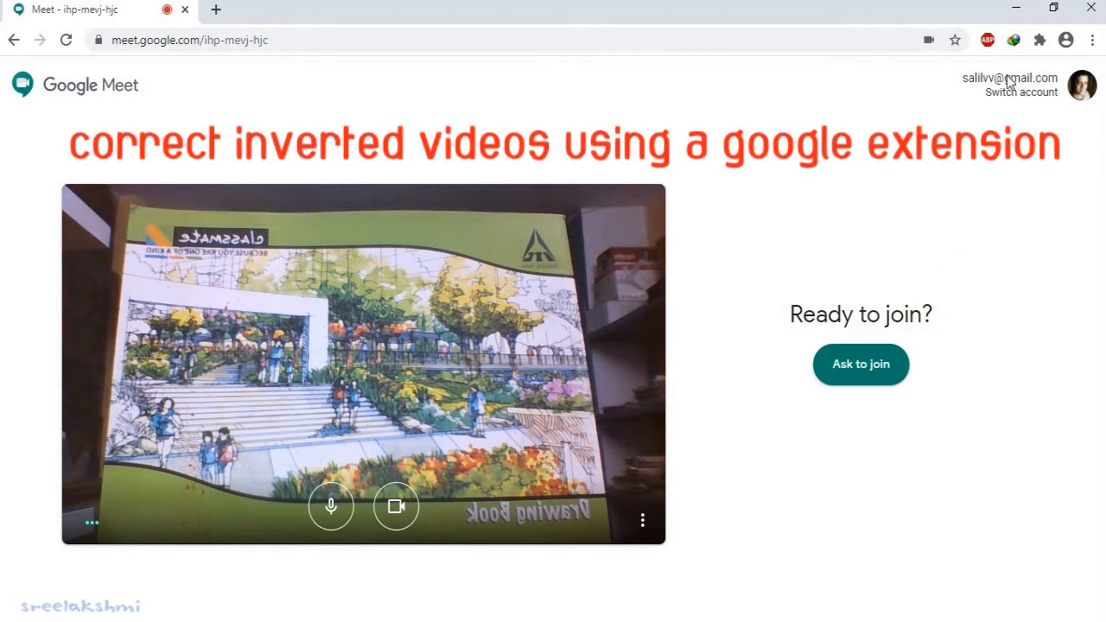
mouse_move(1040, 40)
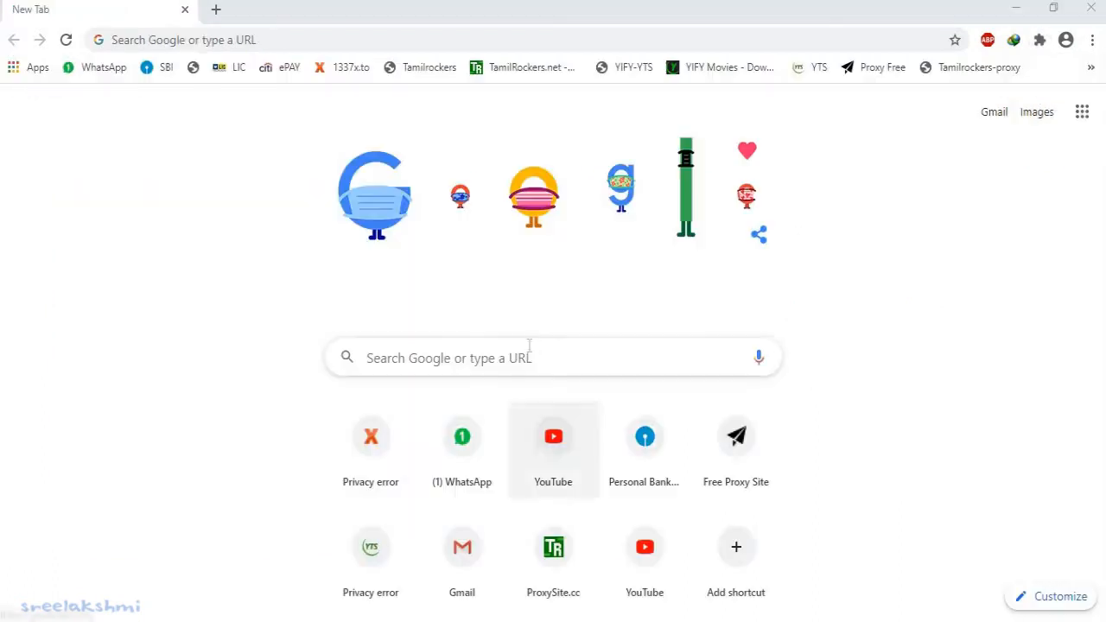
Search 'videomirror', add the VideoMirror extension to Chrome, and activate it on Meet.
type("videomirror/lgknkdljklhkafjfekjjbldfcdnmdpkh?hl=en")
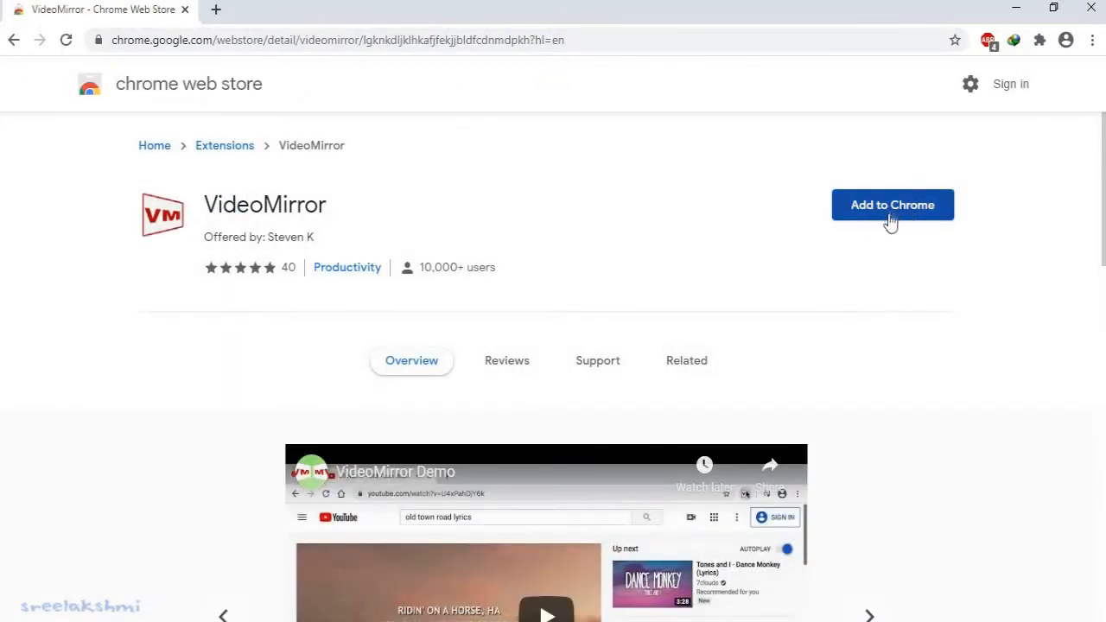
left_click(892, 204)
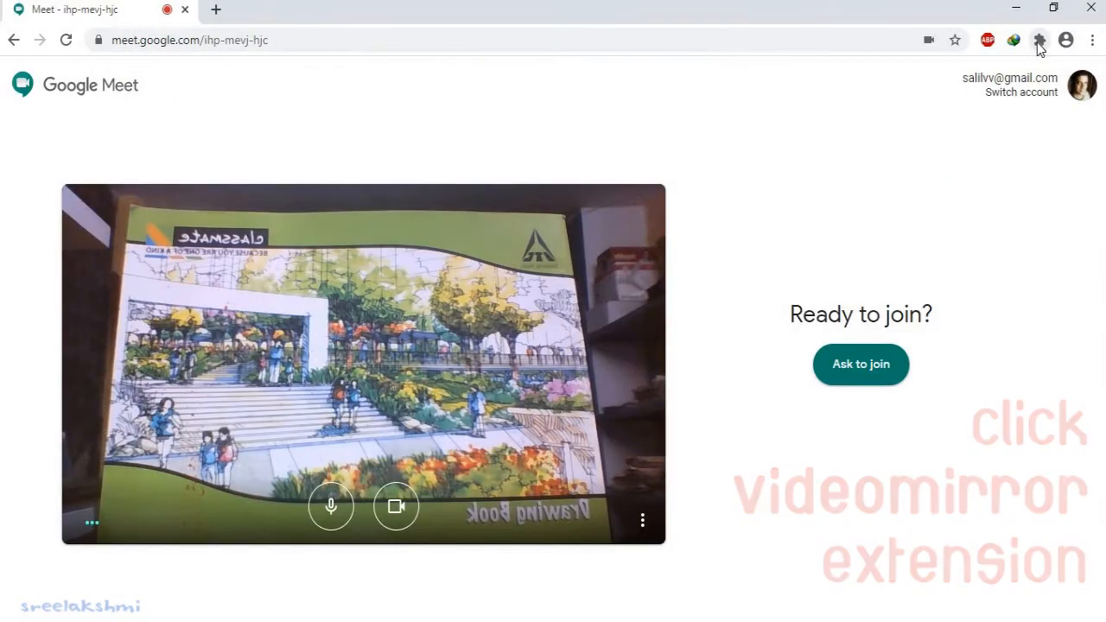
left_click(1040, 40)
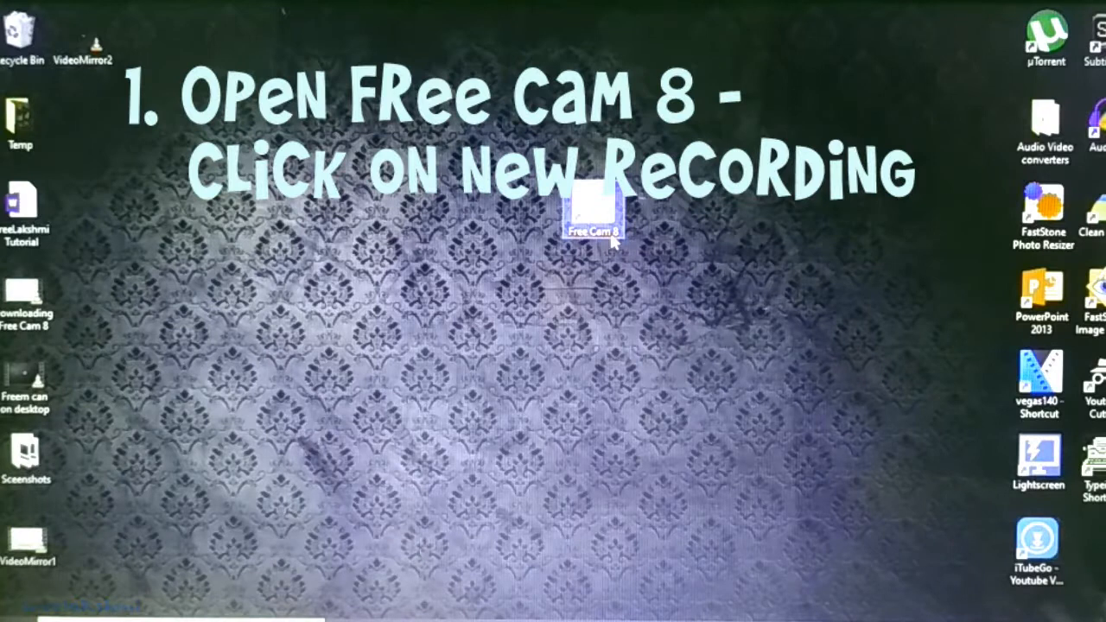
Launch Free Cam 8, start a new recording, and drag the capture frame over the desktop.
double_click(593, 207)
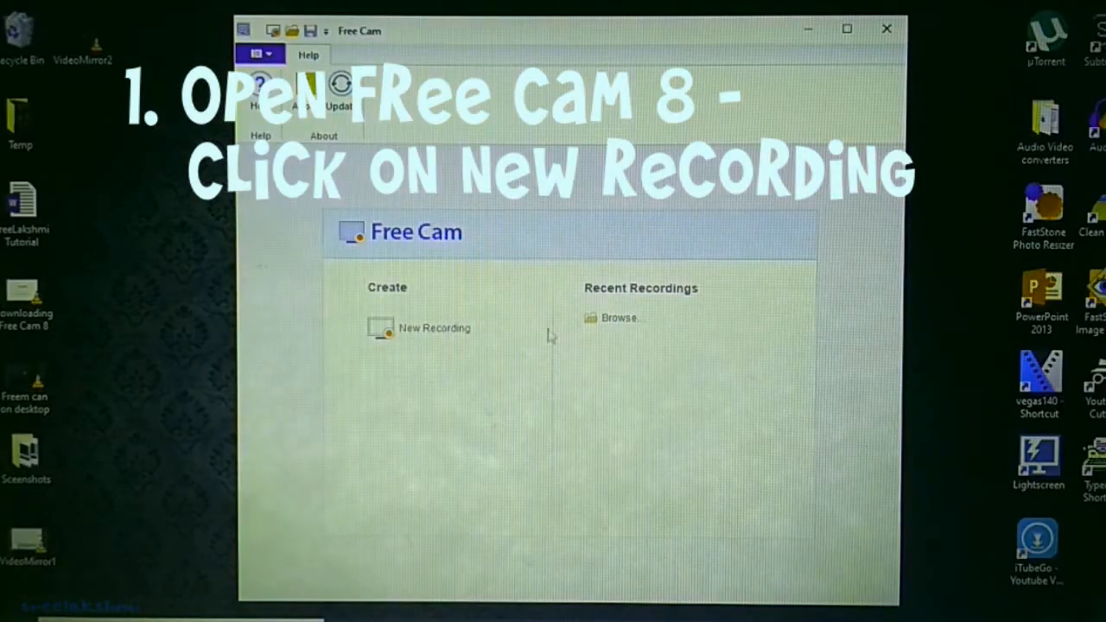
left_click(434, 327)
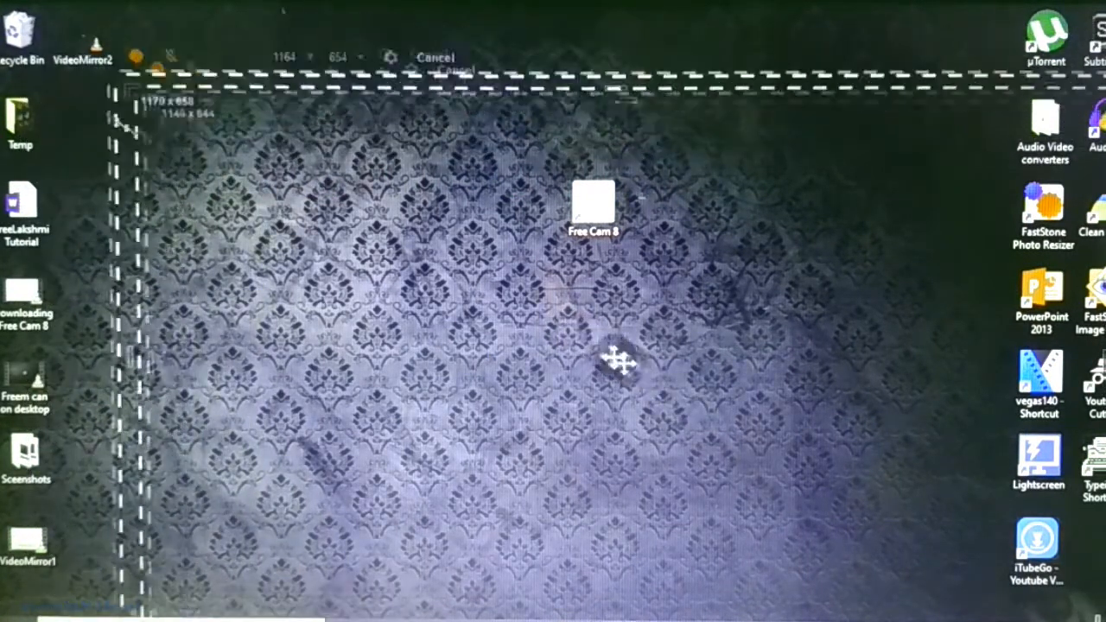
left_click_drag(620, 361, 550, 322)
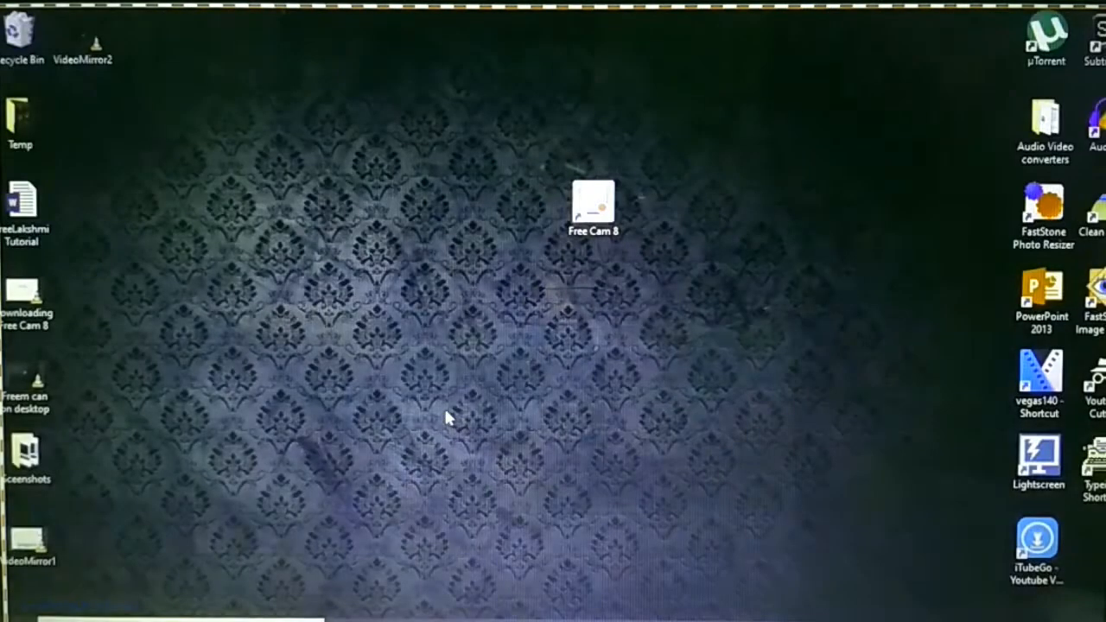
double_click(593, 201)
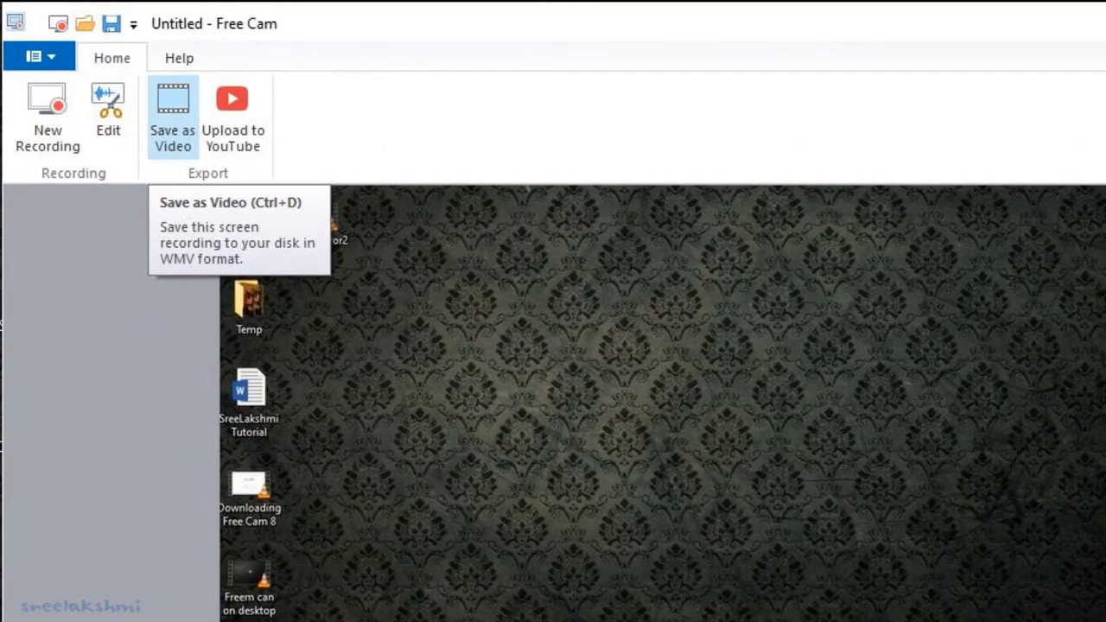
Save the recording as a WMV video in the Lakshmi videos folder.
left_click(172, 116)
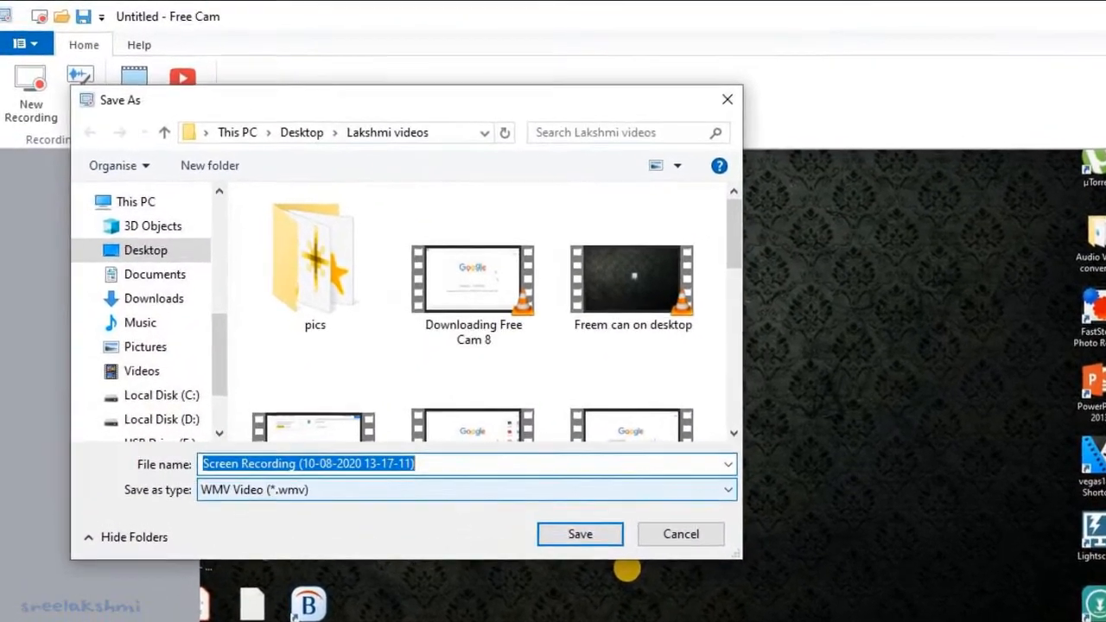
left_click(580, 533)
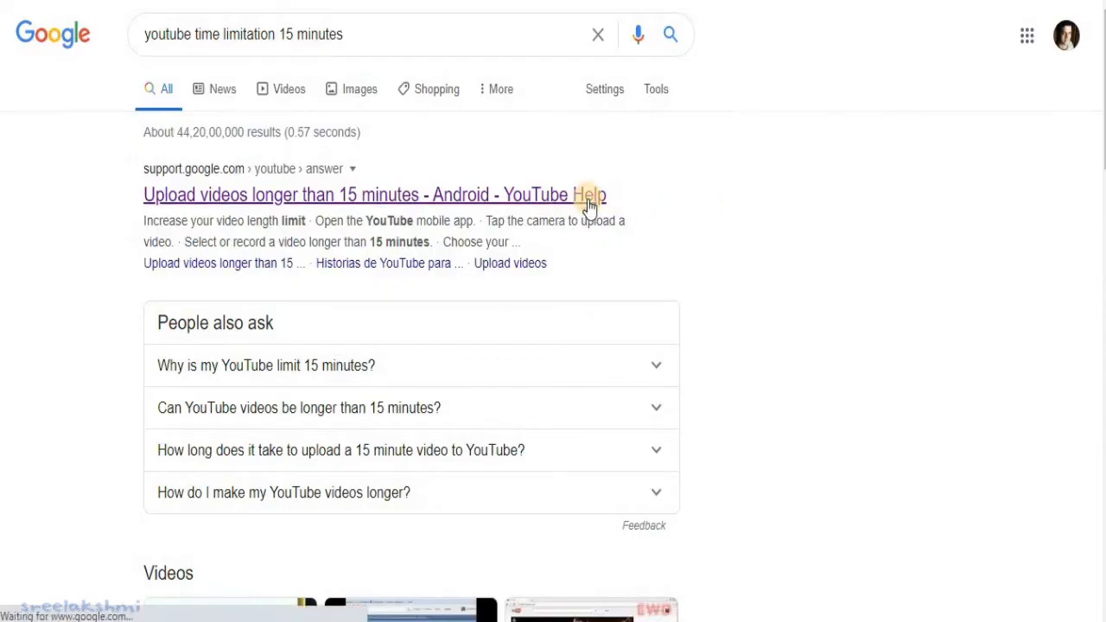
Open 'Upload videos longer than 15 minutes - Android - YouTube Help' from the results.
left_click(374, 194)
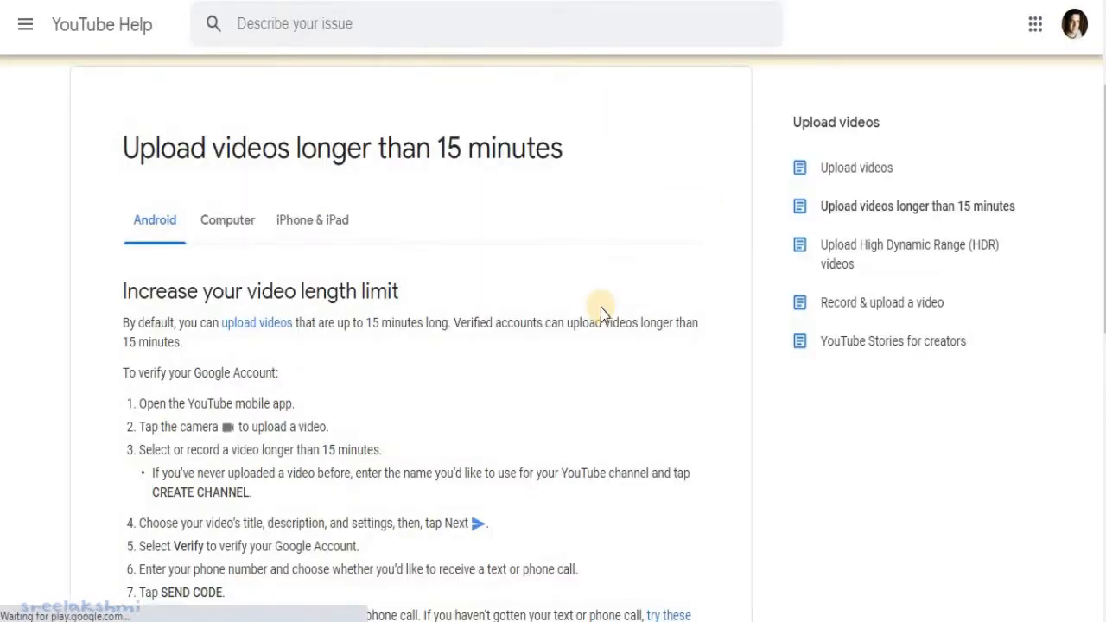